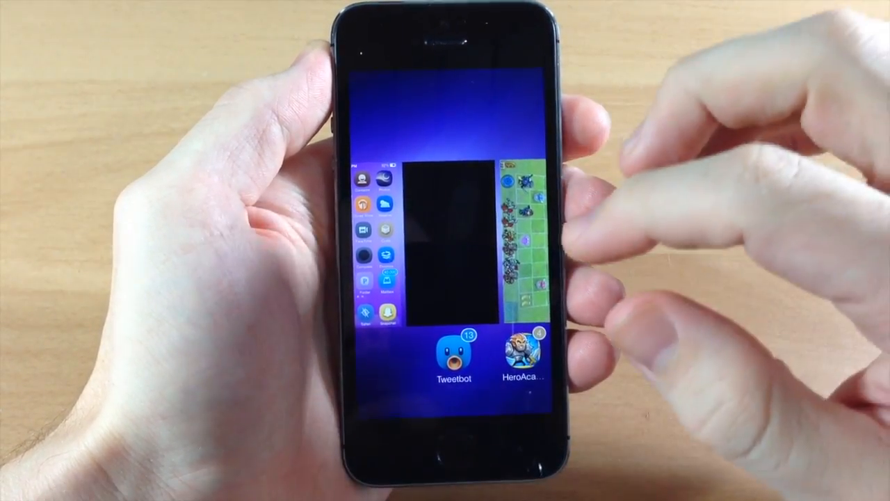
{"action": "scroll", "scroll_direction": "left", "scroll_amount": 3}
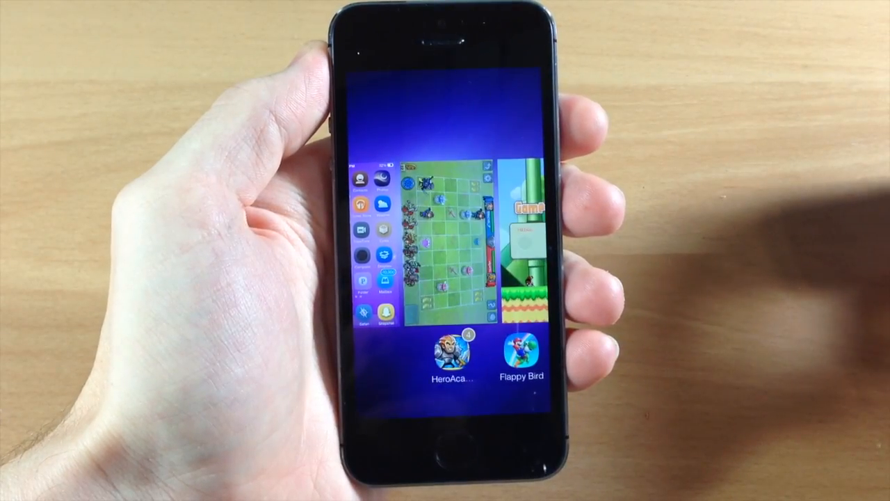